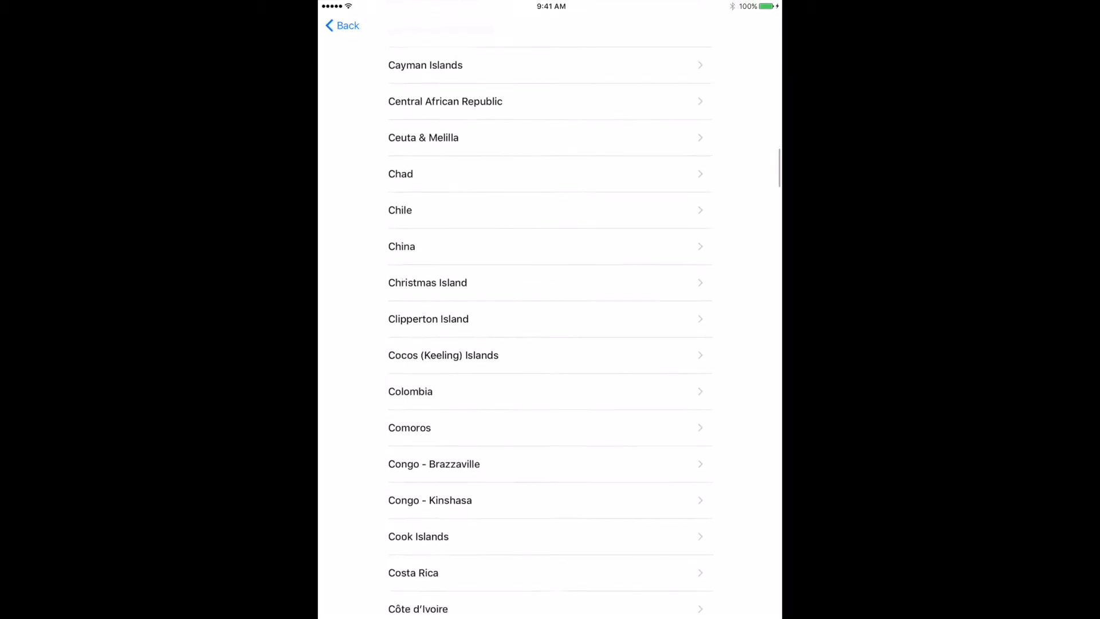
# Complete the TUSD-WIFI username 12345678 and move to the network password field.
pyautogui.scroll(-3)
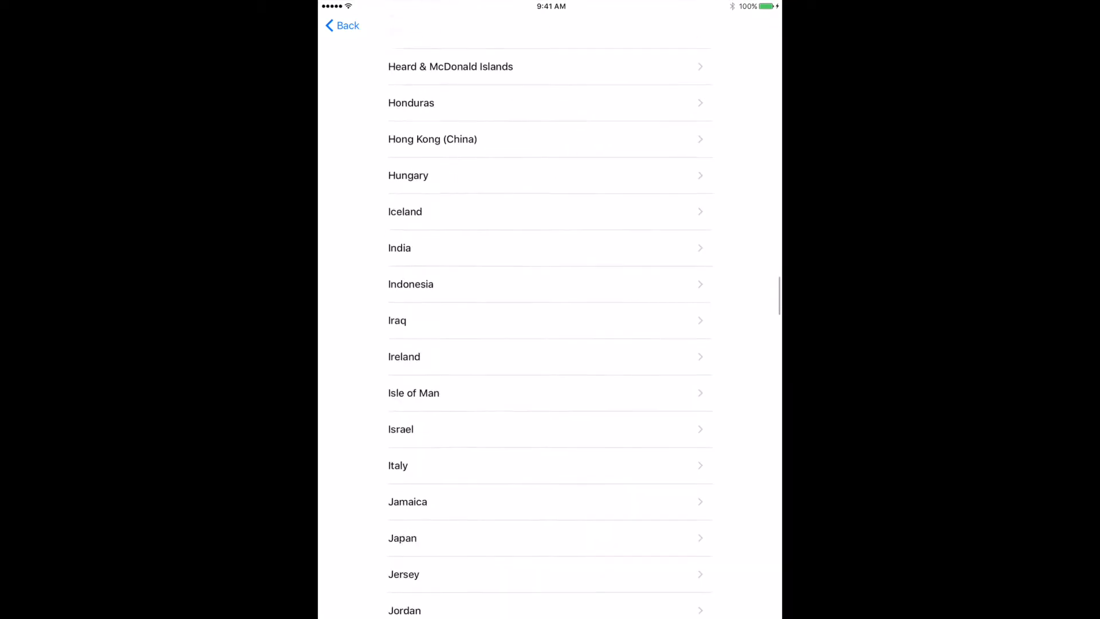
pyautogui.scroll(-3)
pyautogui.write('12')
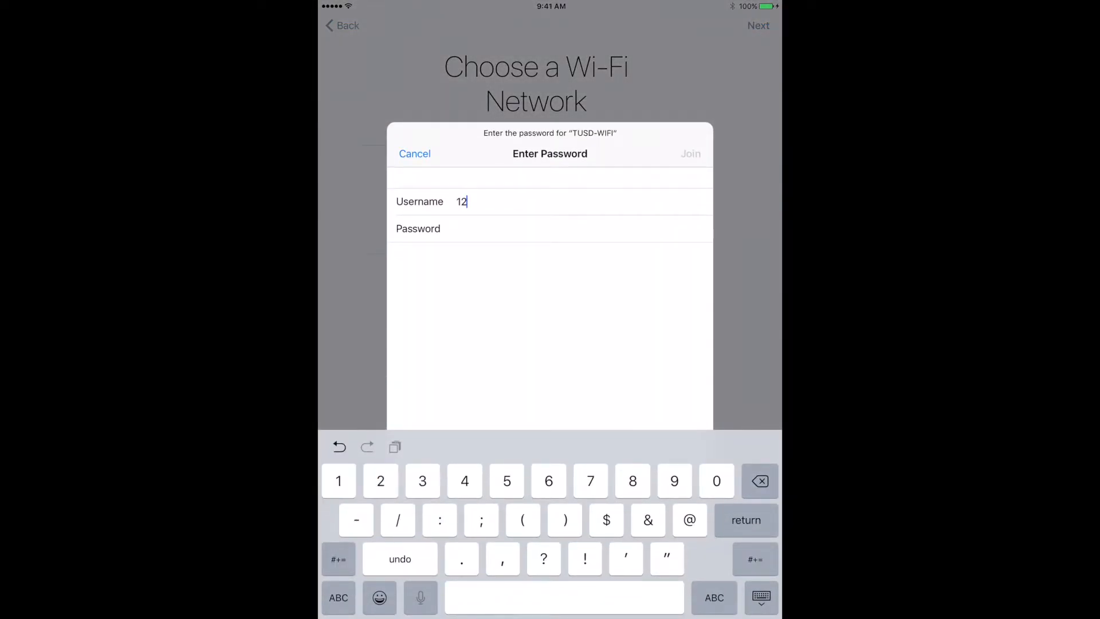
pyautogui.write('345678')
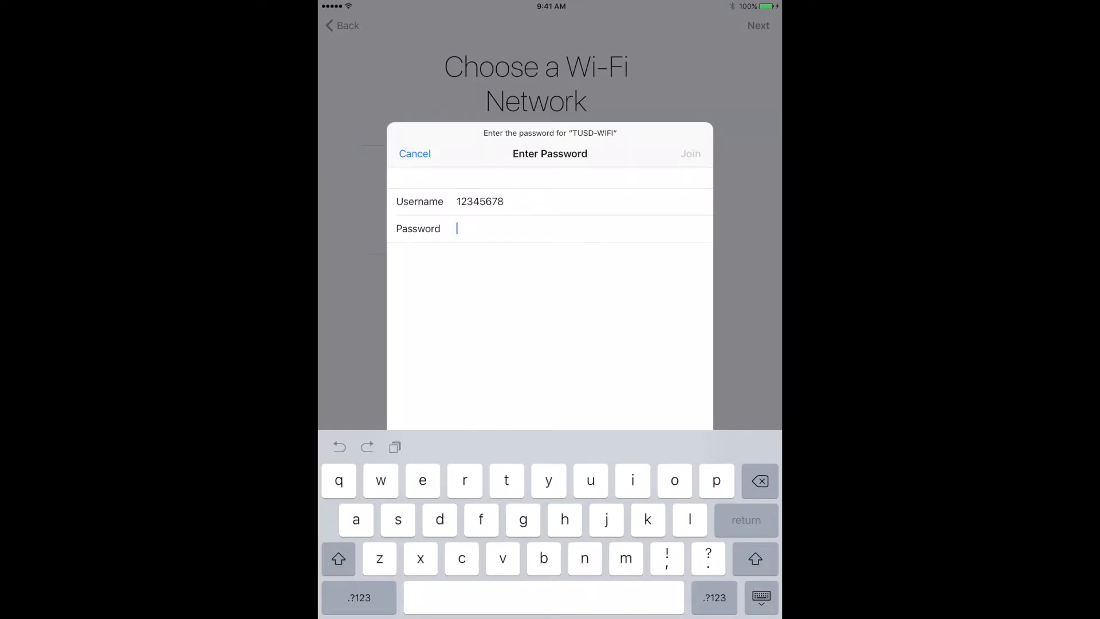
pyautogui.click(360, 598)
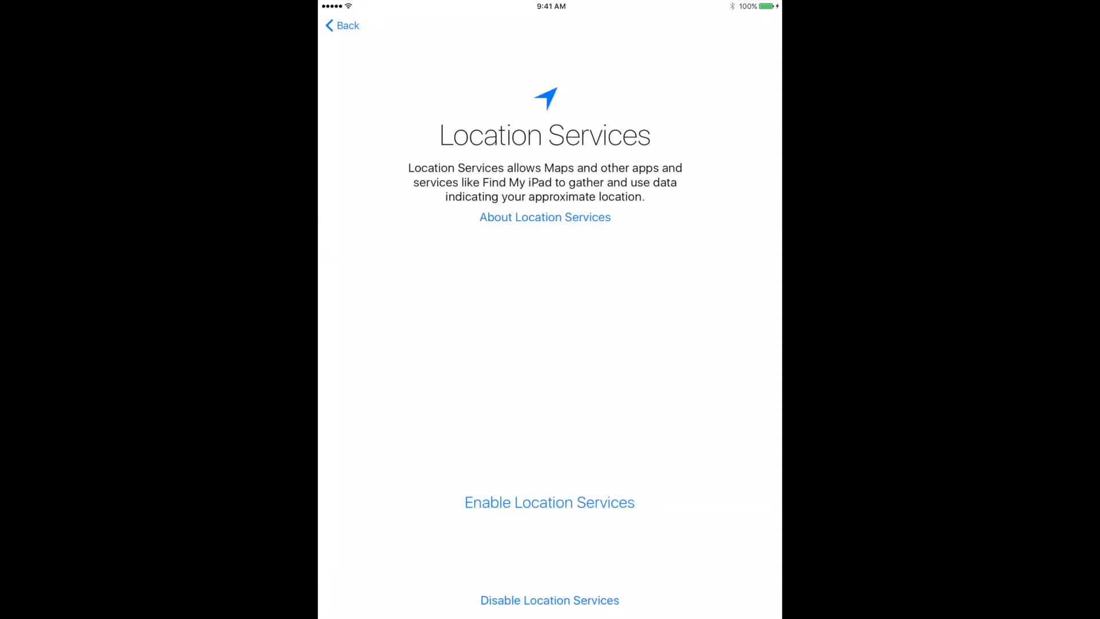
# Choose the Location Services option and continue setup.
pyautogui.click(550, 503)
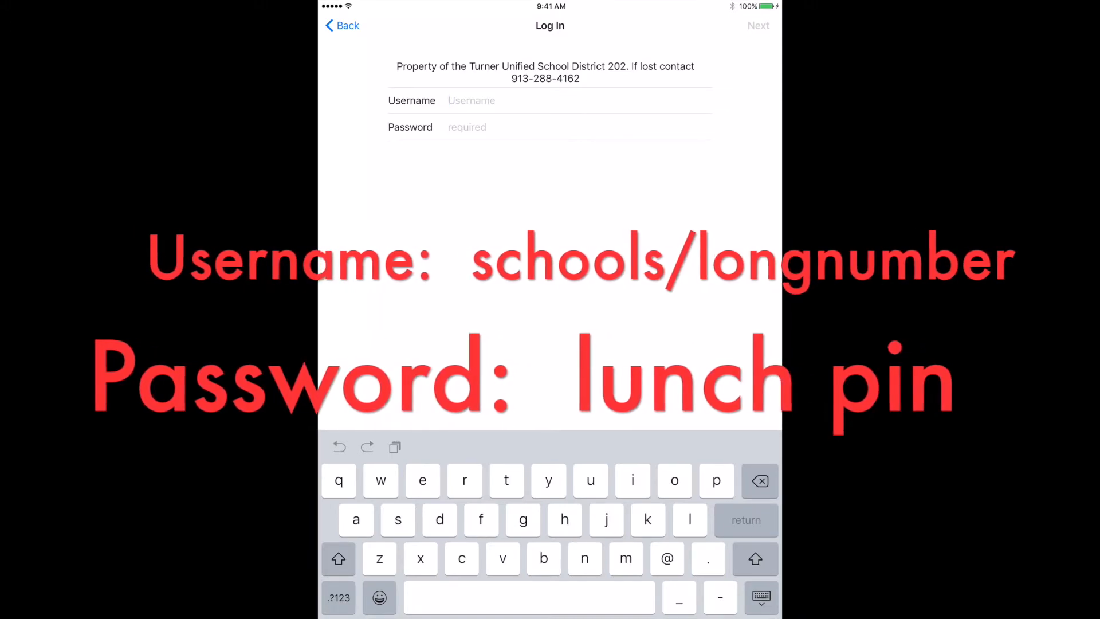
# Sign in with the district login, get started, and swipe to the page with SM Link and SuccessMaker.
pyautogui.click(340, 613)
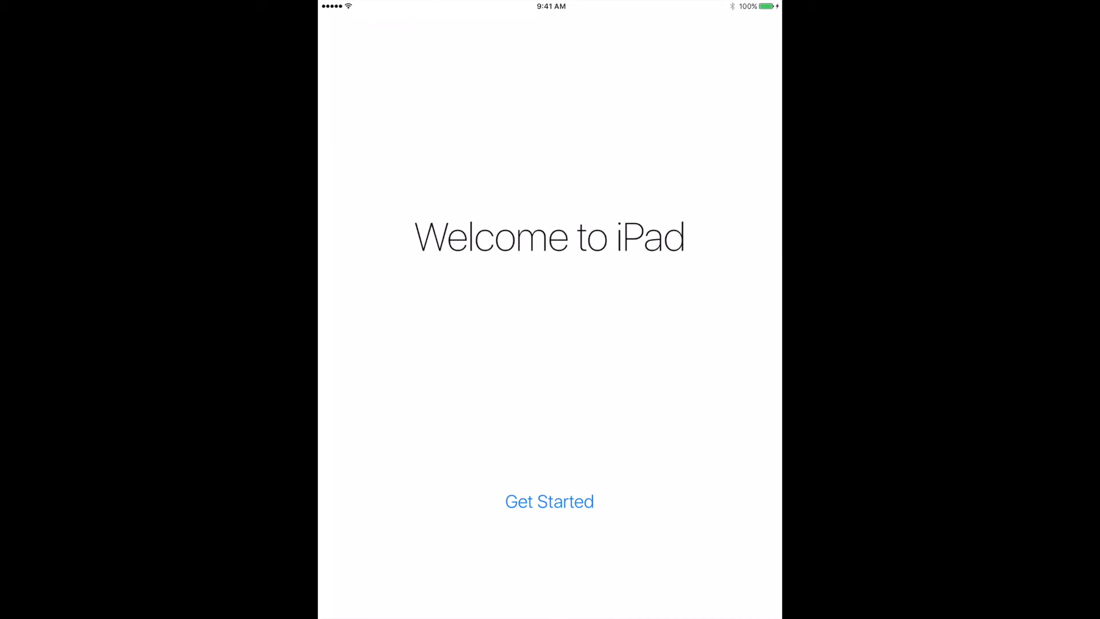
pyautogui.click(549, 502)
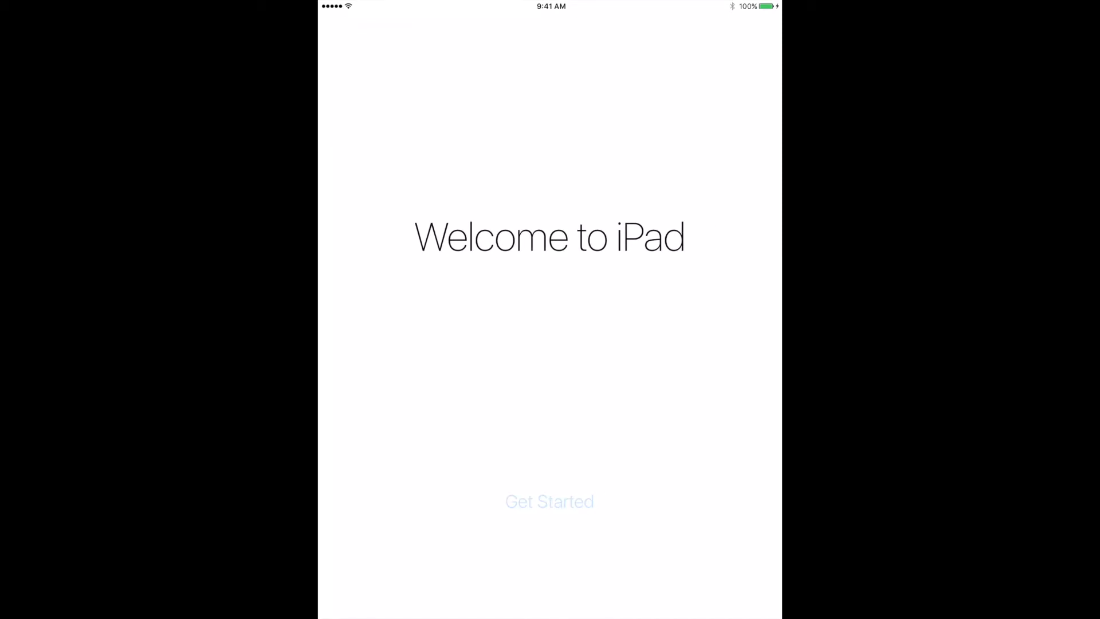
pyautogui.click(548, 501)
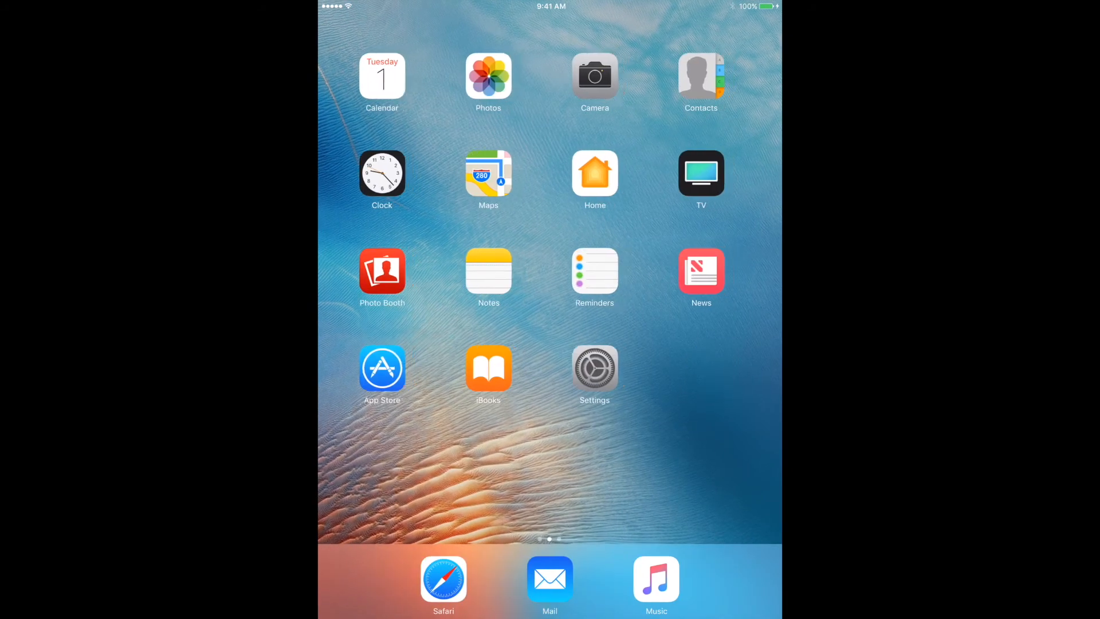
pyautogui.hscroll(-3)
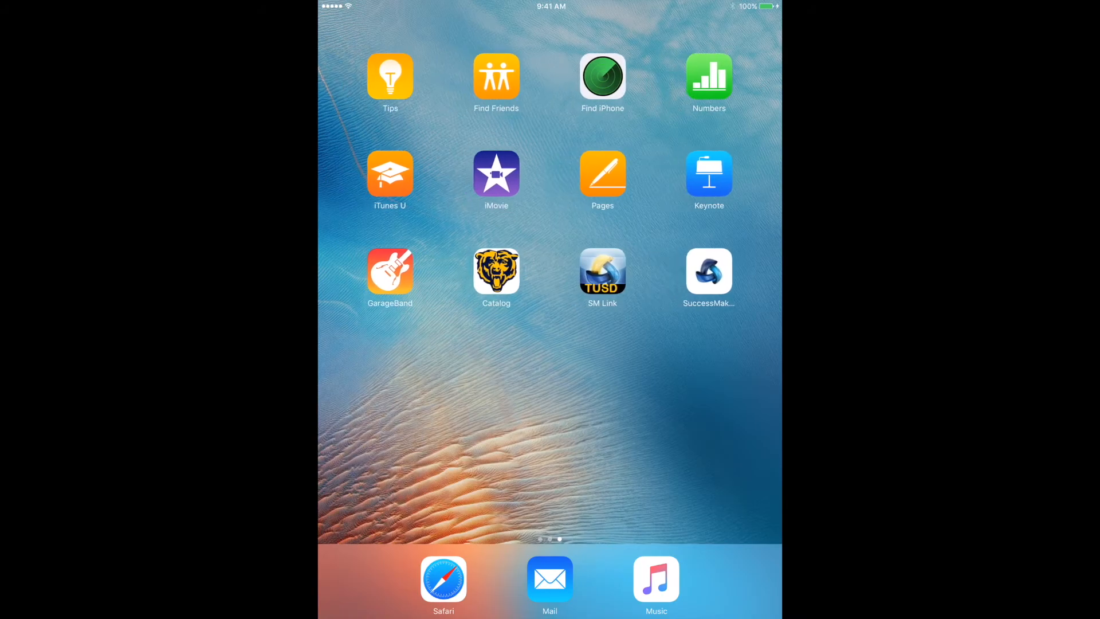